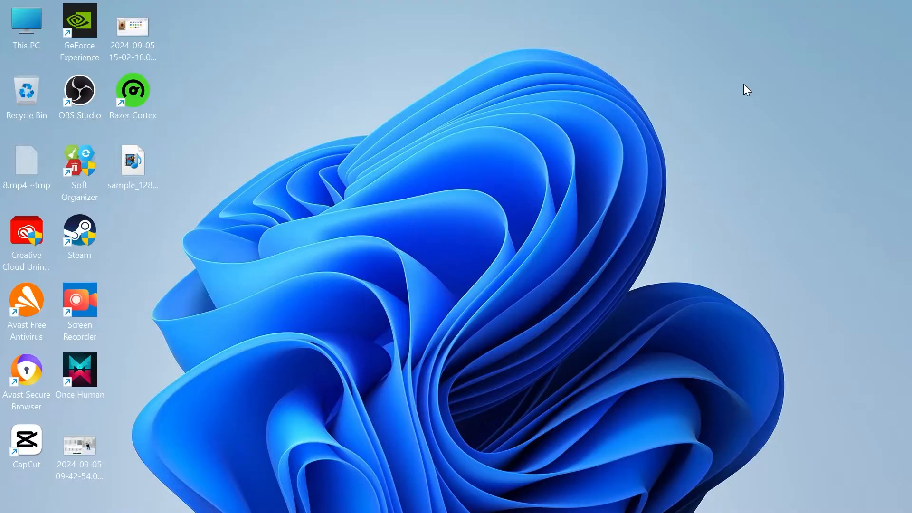
{"action": "mouse_move", "coordinate": [426, 308]}
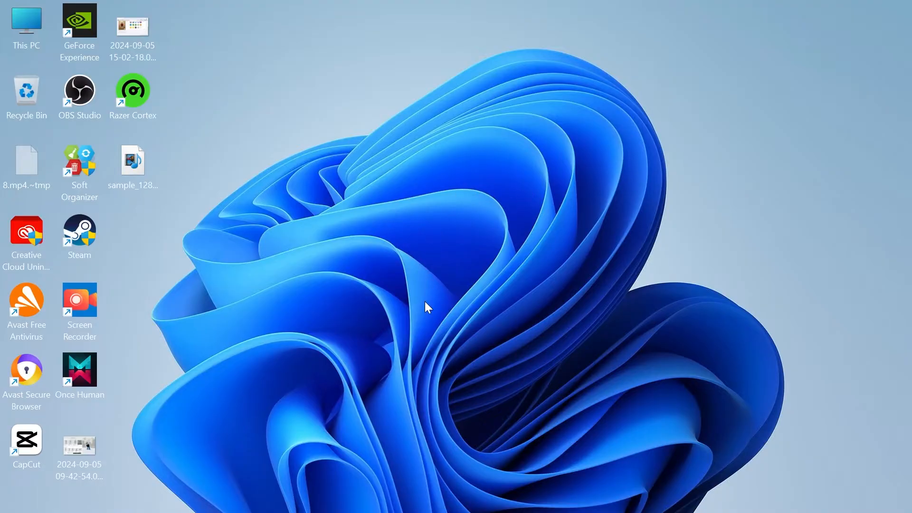
Step: Search 'vlc media player' in a new incognito Chrome window
{"action": "right_click", "coordinate": [456, 495]}
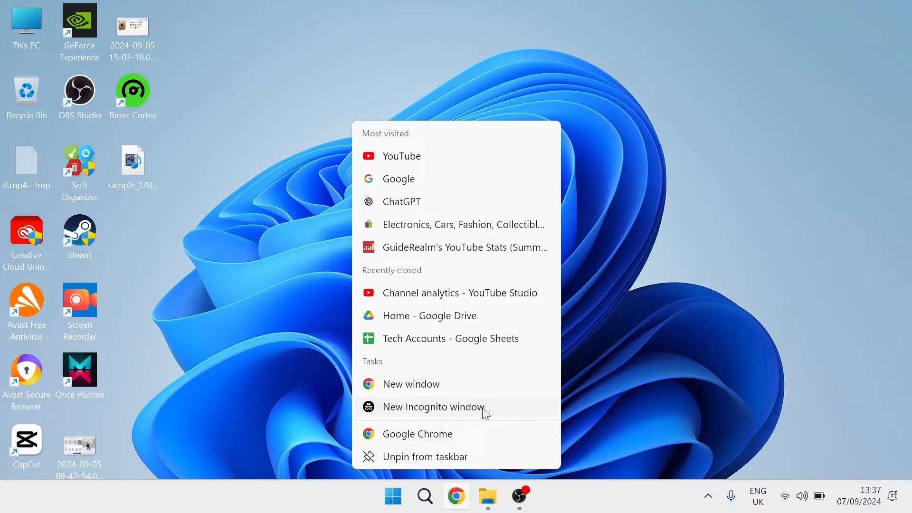
{"action": "left_click", "coordinate": [433, 406]}
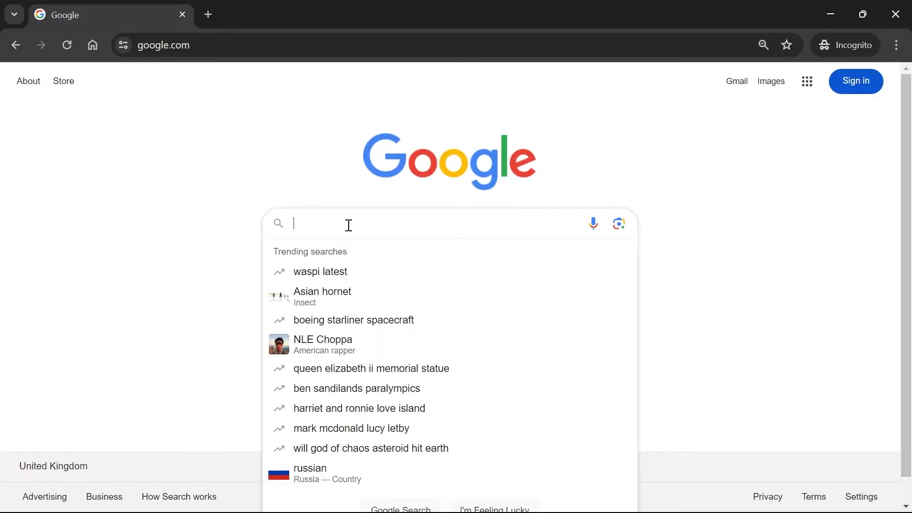
{"action": "type", "text": "vlc m ed"}
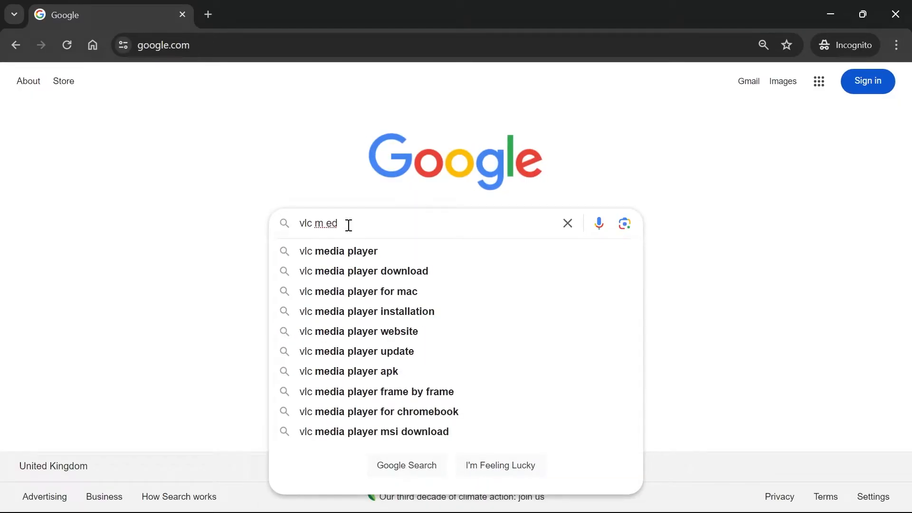
{"action": "type", "text": "edia player"}
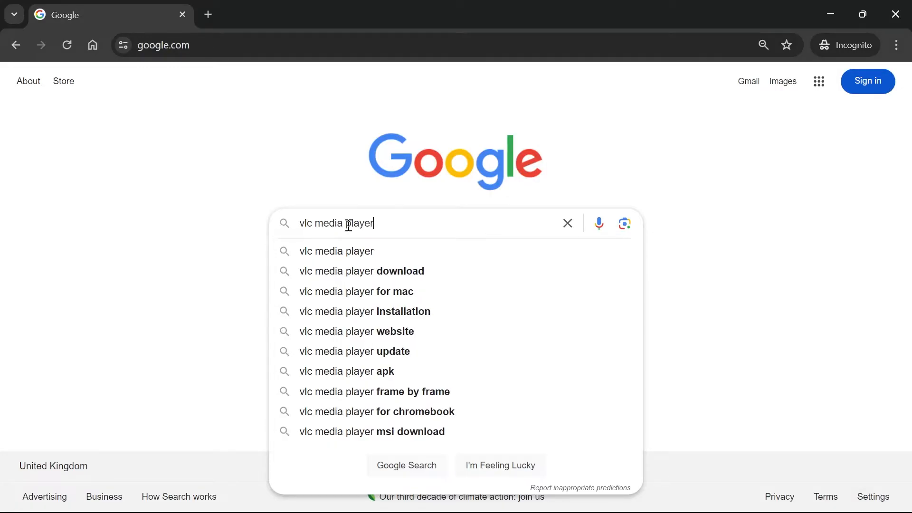
{"action": "key", "text": "Return"}
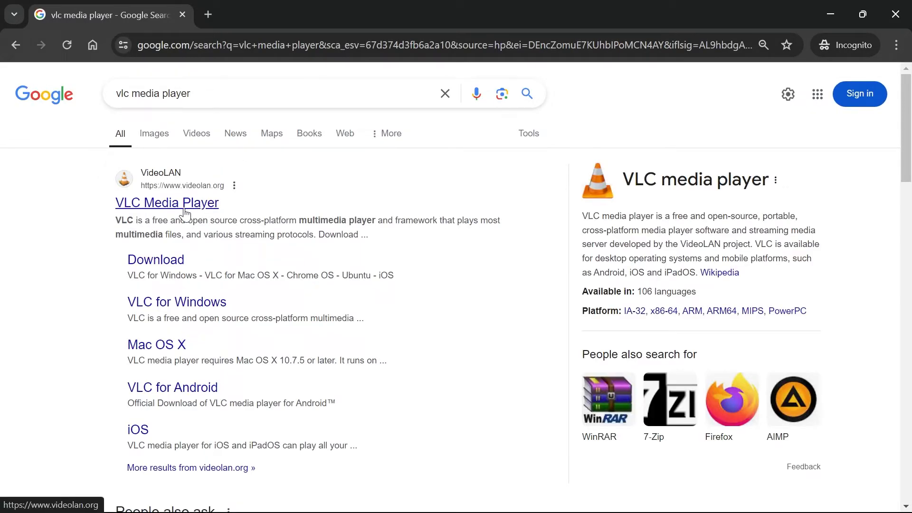
Step: Download the VLC 3.0.21 Windows installer from videolan.org
{"action": "left_click", "coordinate": [167, 202]}
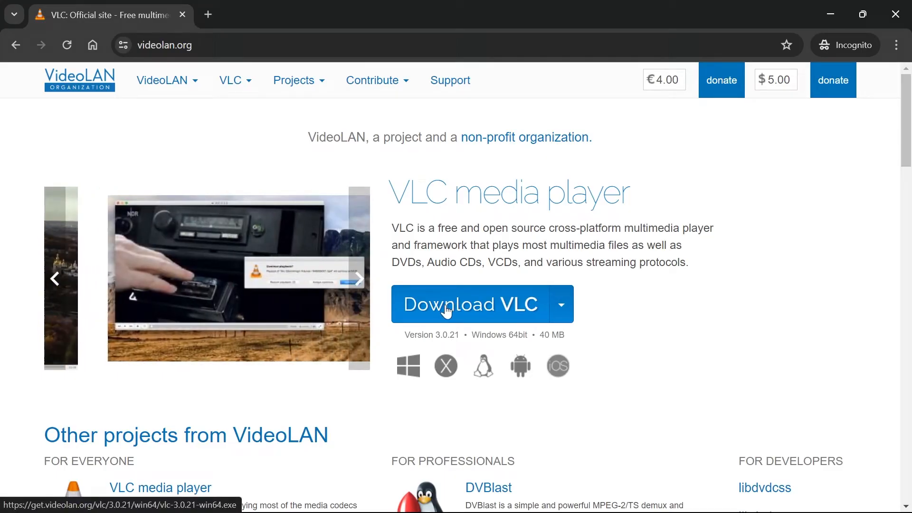
{"action": "left_click", "coordinate": [470, 303]}
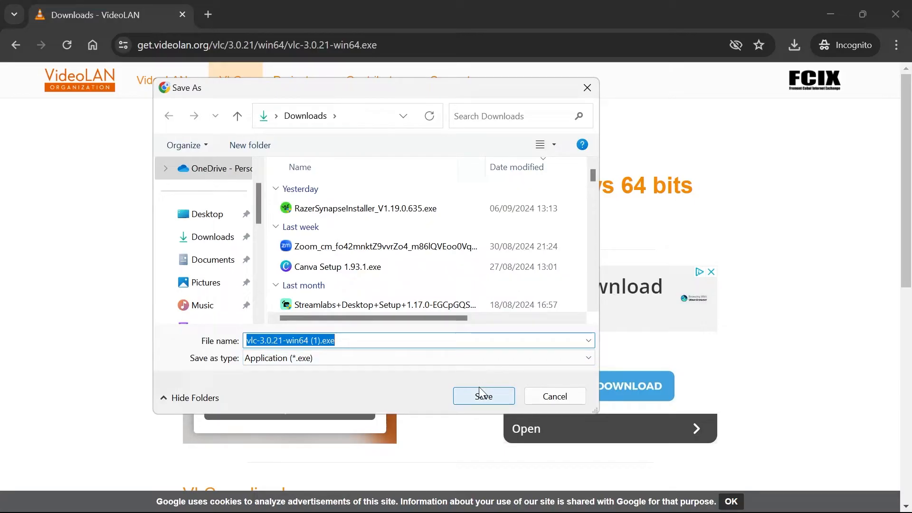
{"action": "mouse_move", "coordinate": [504, 406]}
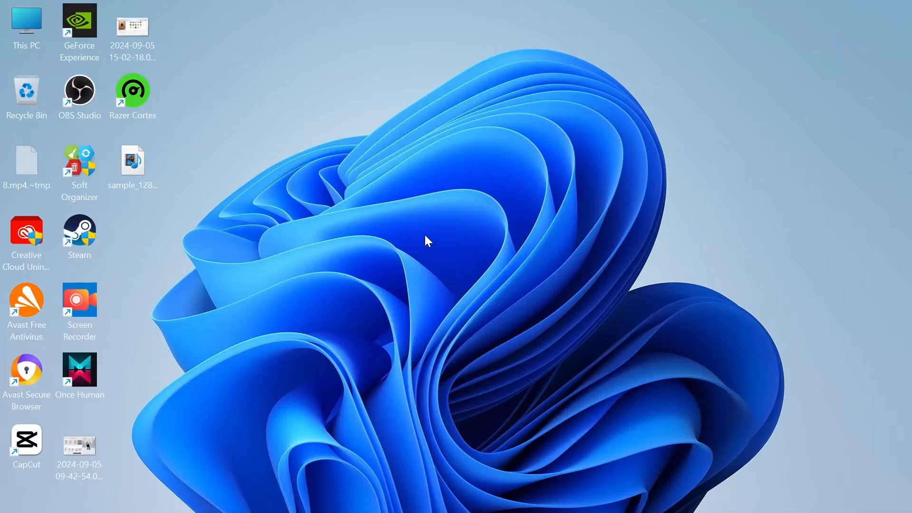
Step: Launch VLC media player from the Start menu search for 'vlc'
{"action": "left_click", "coordinate": [392, 496]}
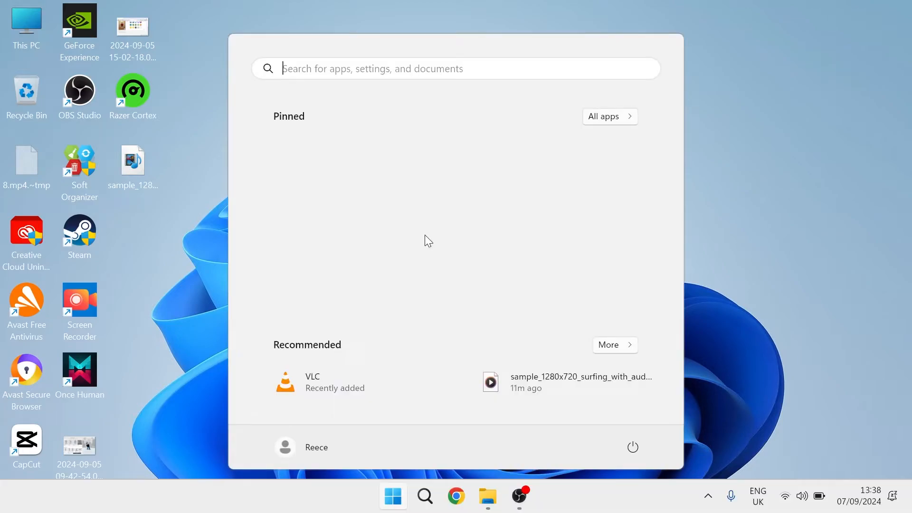
{"action": "type", "text": "vlc"}
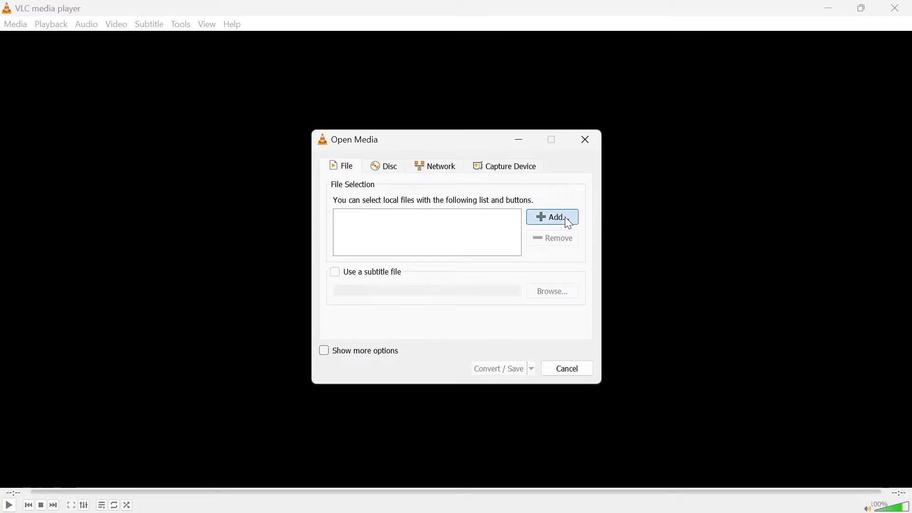
Step: Add sample_1280x720_surfing_with_audio.hevc from Downloads, showing all file types
{"action": "left_click", "coordinate": [551, 216]}
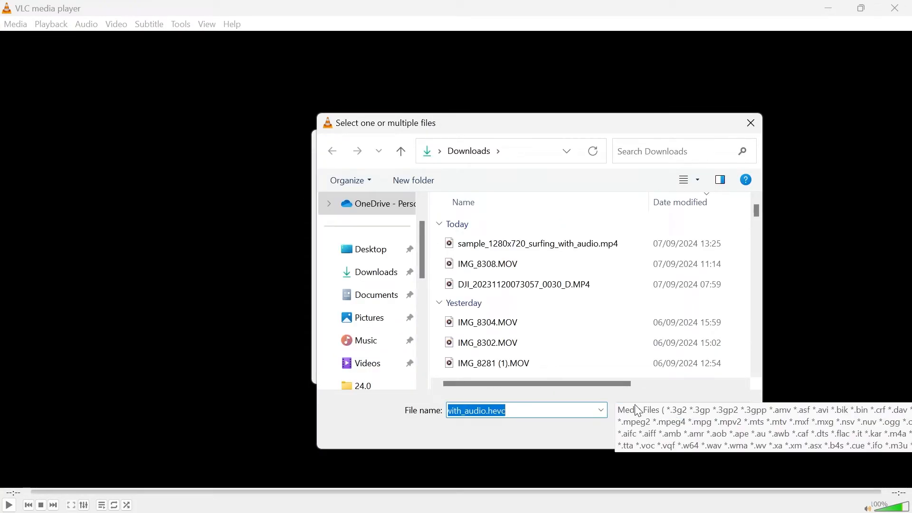
{"action": "left_click", "coordinate": [602, 410]}
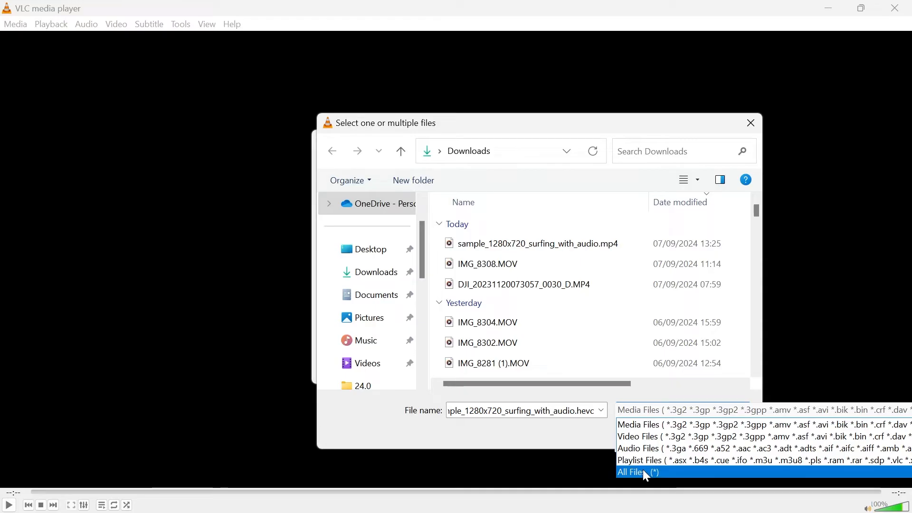
{"action": "left_click", "coordinate": [637, 472]}
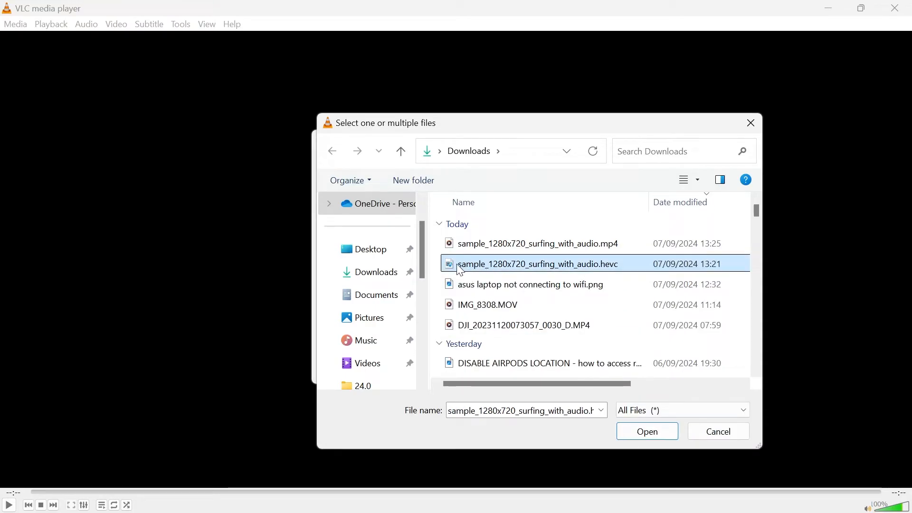
{"action": "mouse_move", "coordinate": [608, 270]}
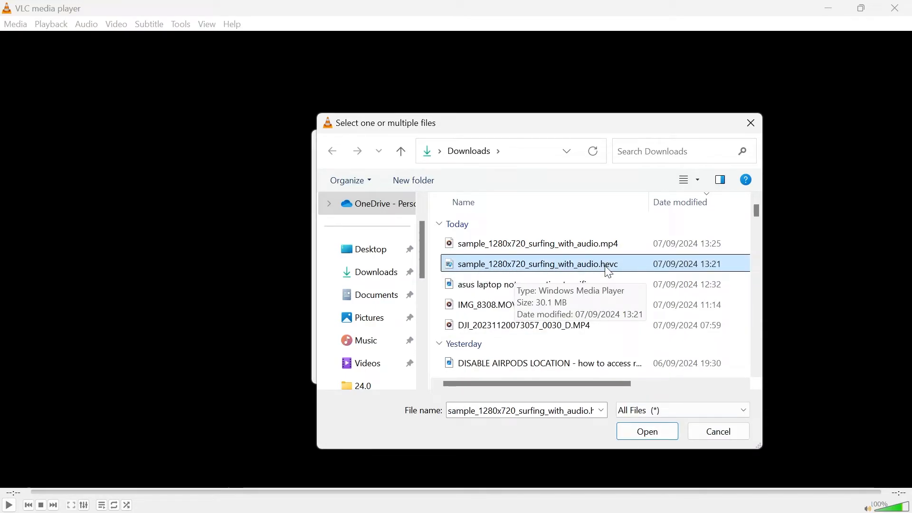
{"action": "mouse_move", "coordinate": [589, 258]}
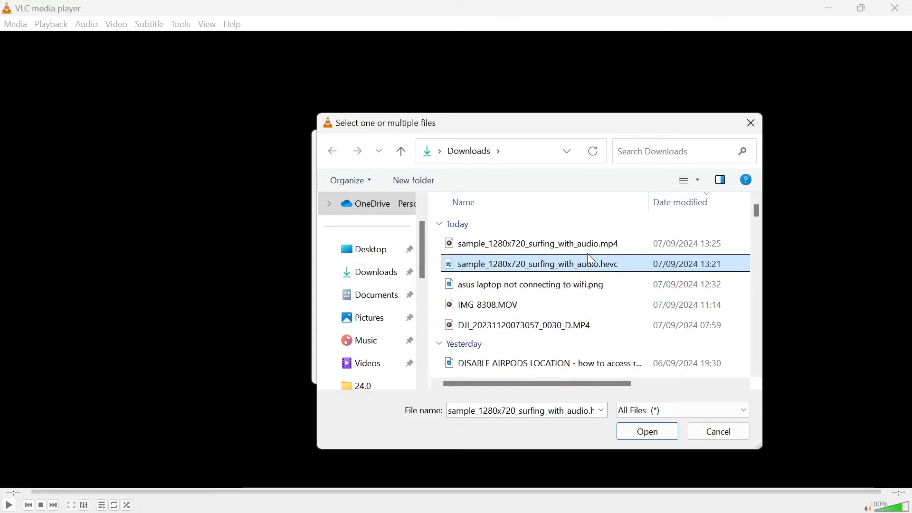
{"action": "mouse_move", "coordinate": [502, 268]}
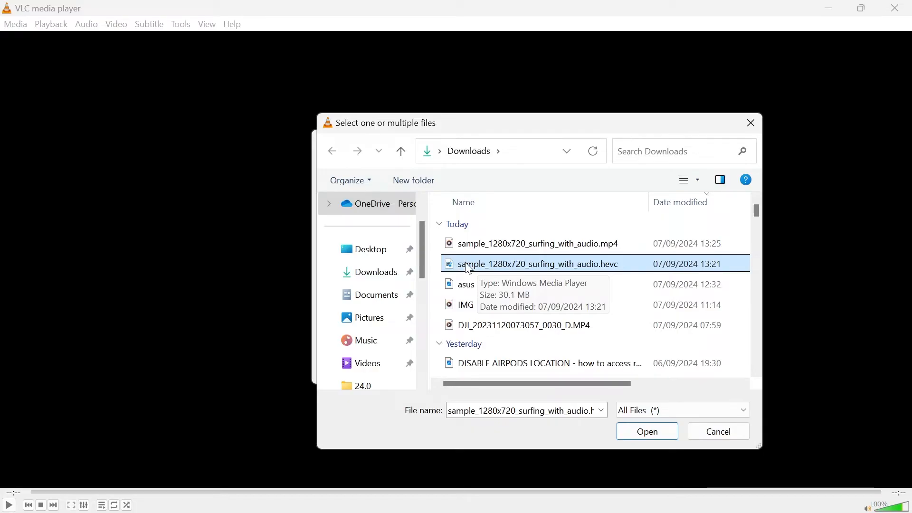
{"action": "left_click", "coordinate": [646, 431]}
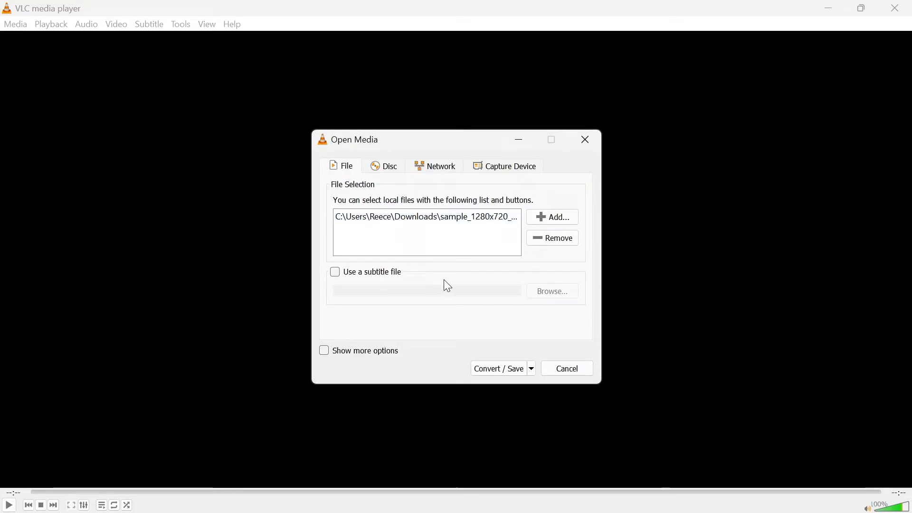
Step: Bring up Convert settings and keep the Video - H.264 + MP3 (MP4) profile
{"action": "left_click", "coordinate": [497, 368]}
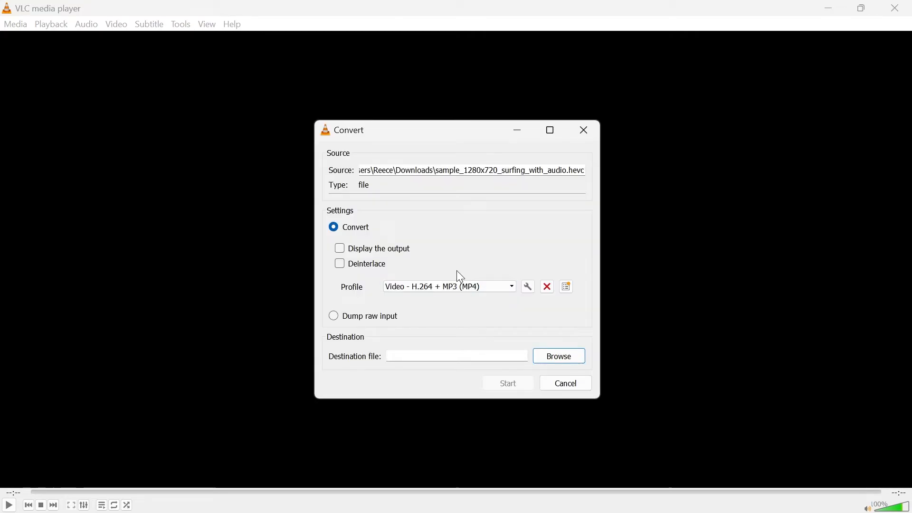
{"action": "left_click", "coordinate": [510, 286]}
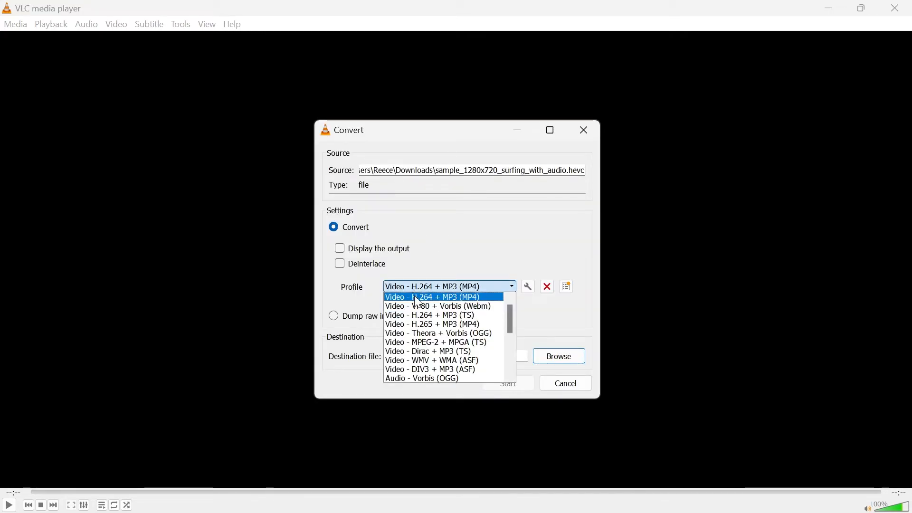
{"action": "mouse_move", "coordinate": [437, 306]}
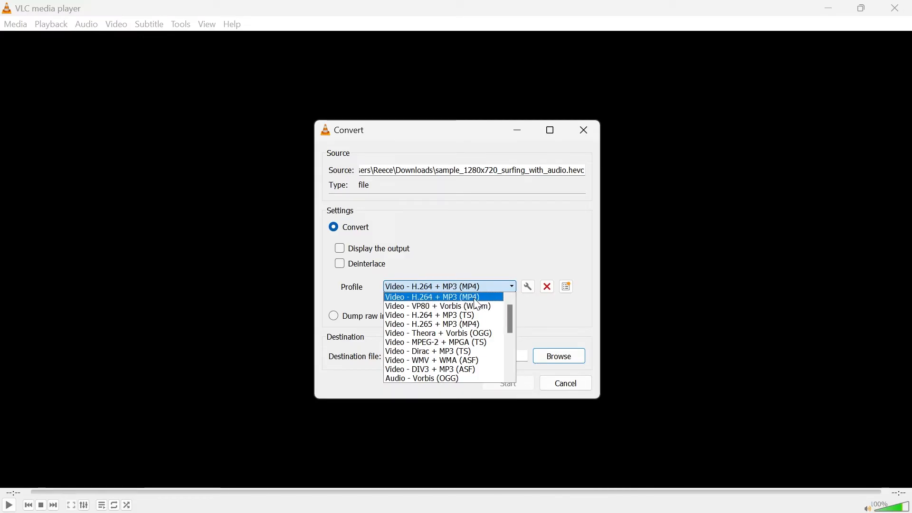
{"action": "left_click", "coordinate": [432, 297]}
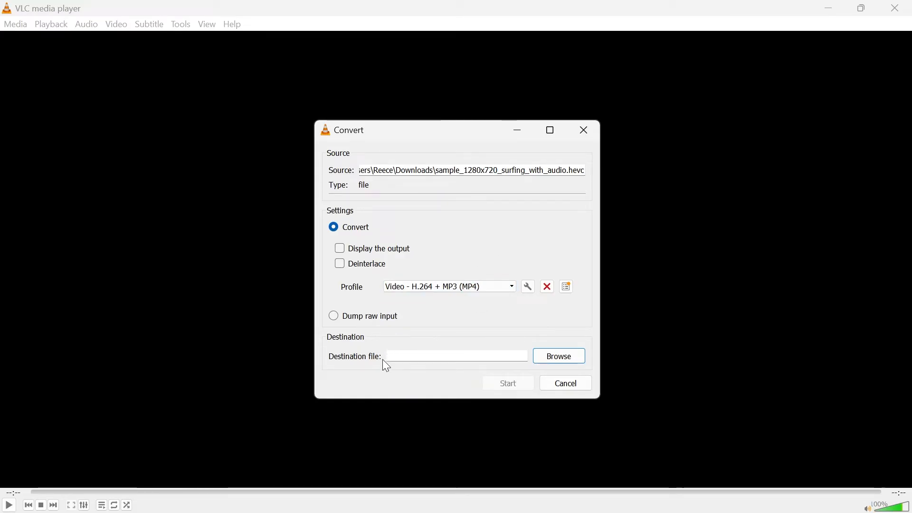
{"action": "mouse_move", "coordinate": [558, 356]}
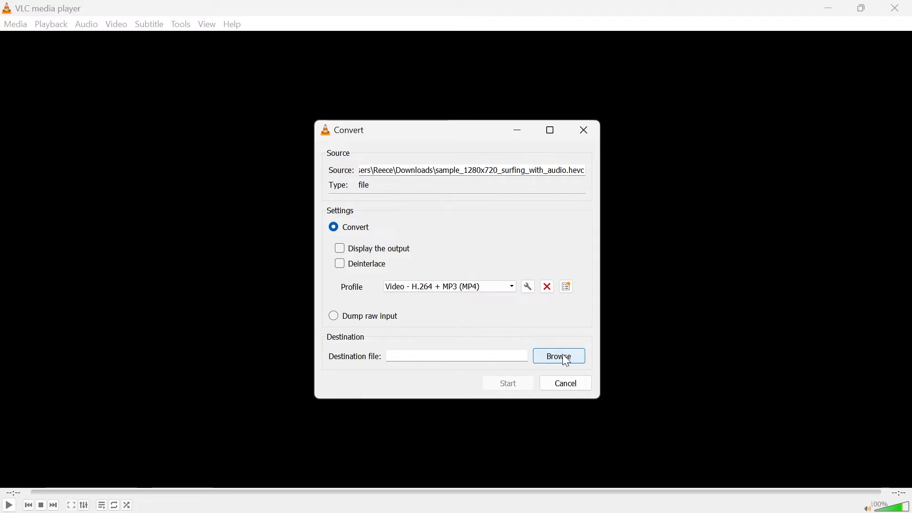
Step: Set the destination to sample_1280x720_surfing_with_audio.mp4 on the Desktop
{"action": "left_click", "coordinate": [557, 356]}
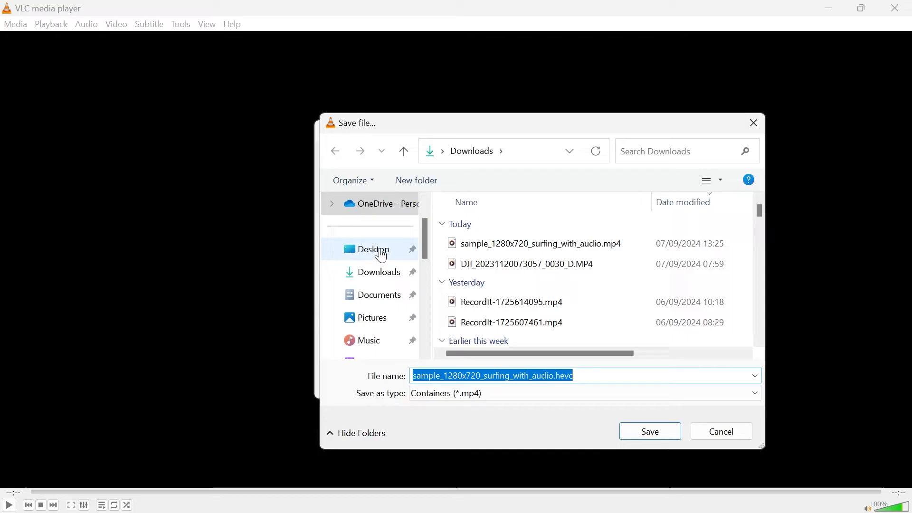
{"action": "left_click", "coordinate": [372, 249]}
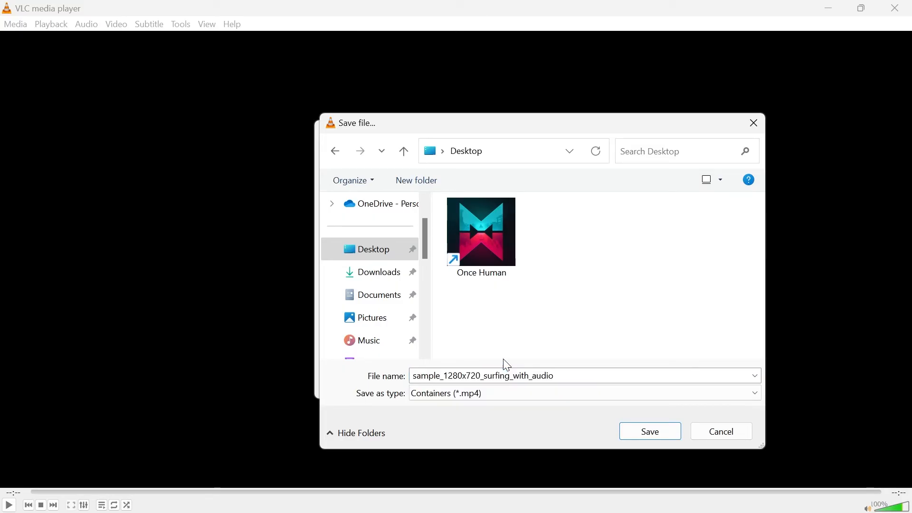
{"action": "left_click", "coordinate": [649, 431]}
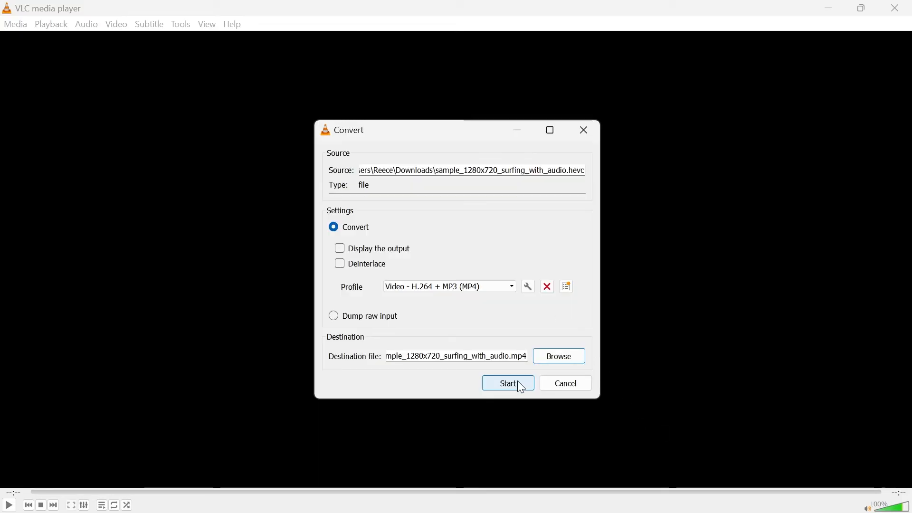
Step: Start the conversion so the MP4 appears on the desktop
{"action": "left_click", "coordinate": [506, 383]}
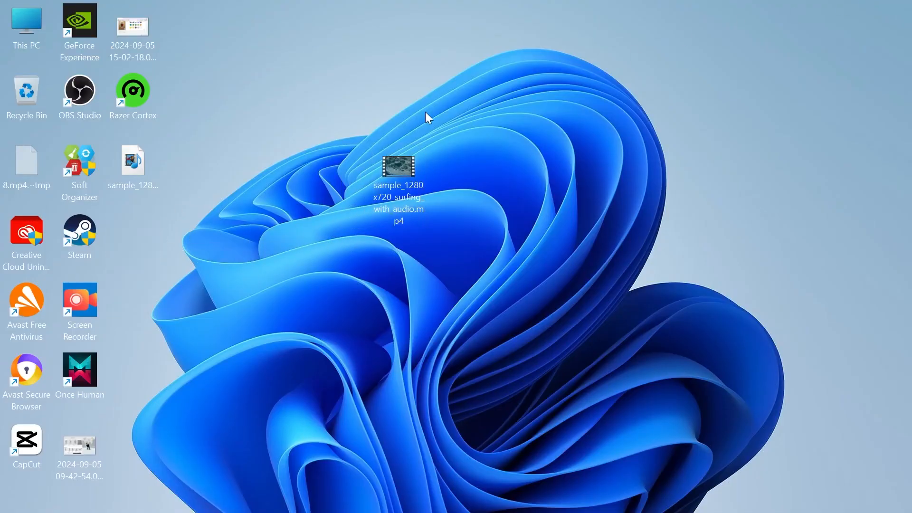
{"action": "mouse_move", "coordinate": [399, 166]}
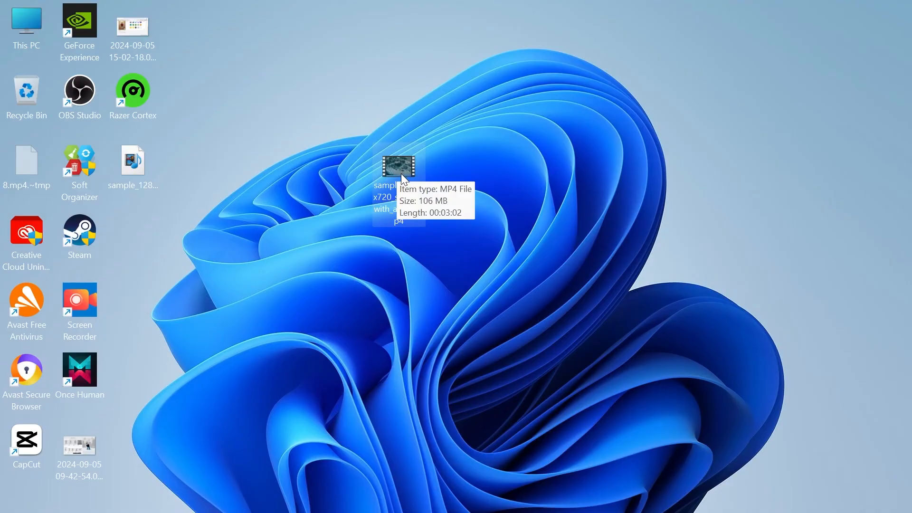
{"action": "mouse_move", "coordinate": [413, 216]}
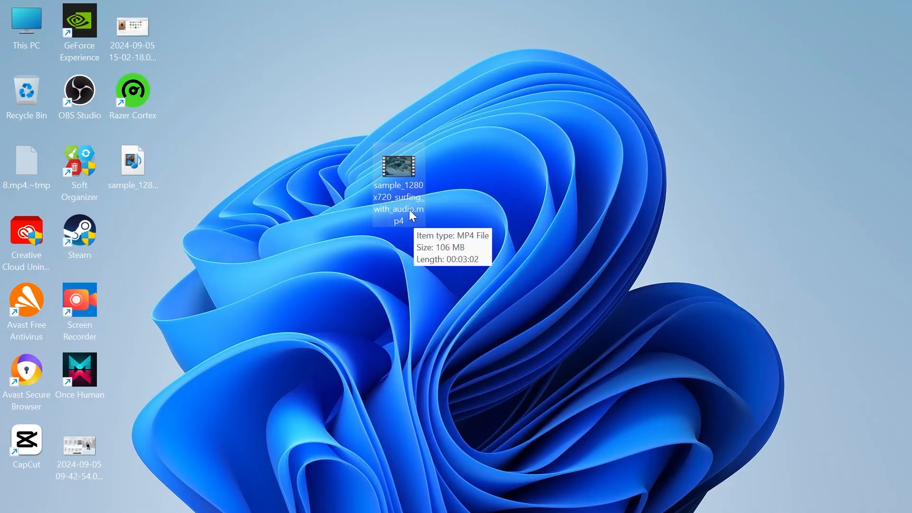
{"action": "mouse_move", "coordinate": [404, 170]}
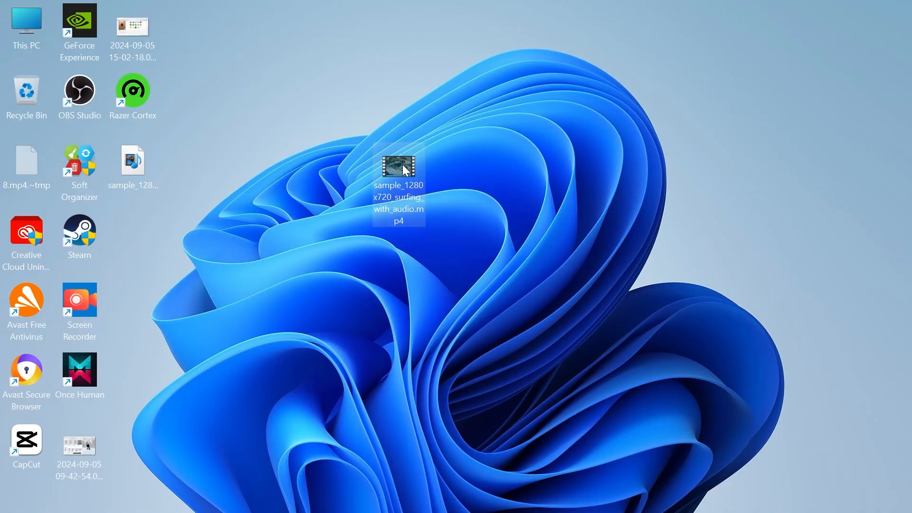
Step: Play the converted MP4 in Media Player, pause it, and close the player
{"action": "double_click", "coordinate": [398, 162]}
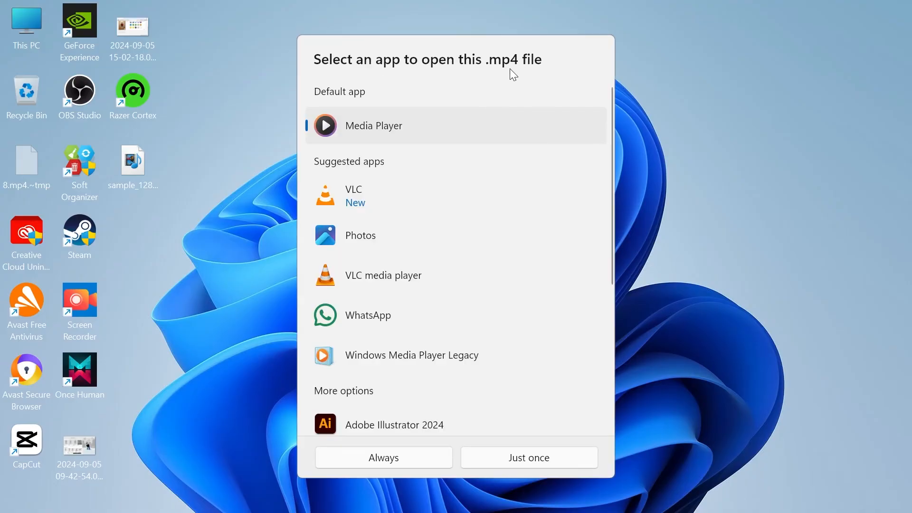
{"action": "mouse_move", "coordinate": [374, 127]}
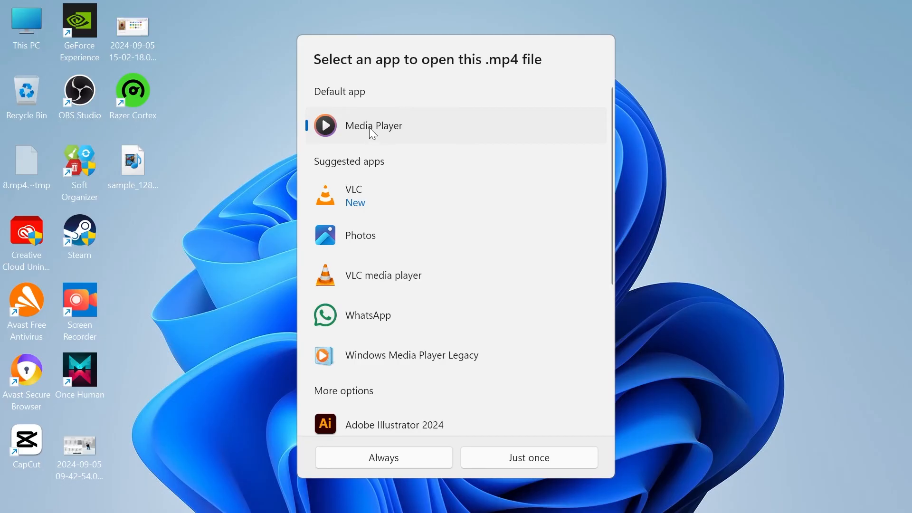
{"action": "left_click", "coordinate": [528, 457]}
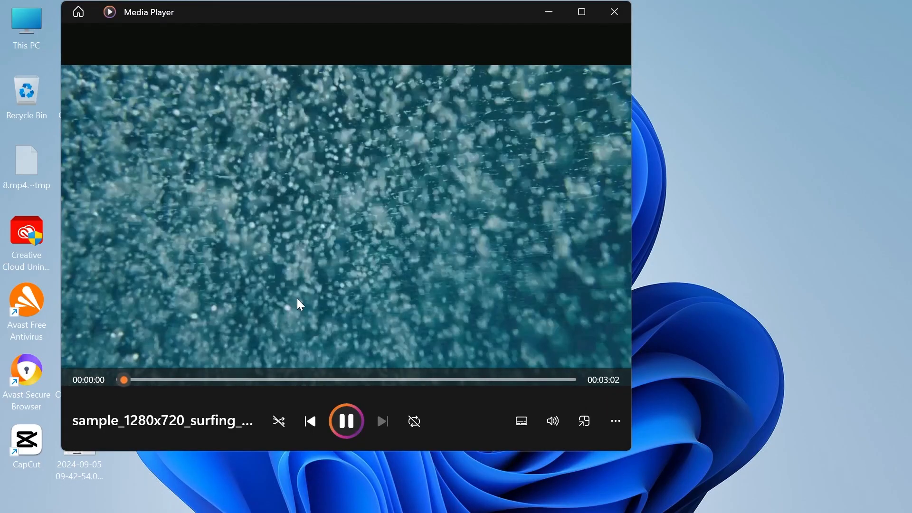
{"action": "left_click", "coordinate": [346, 421]}
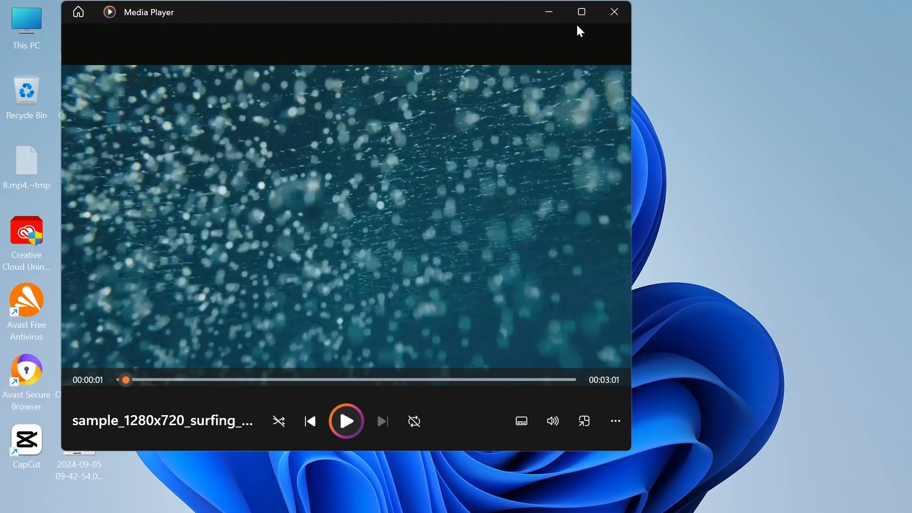
{"action": "left_click", "coordinate": [613, 11]}
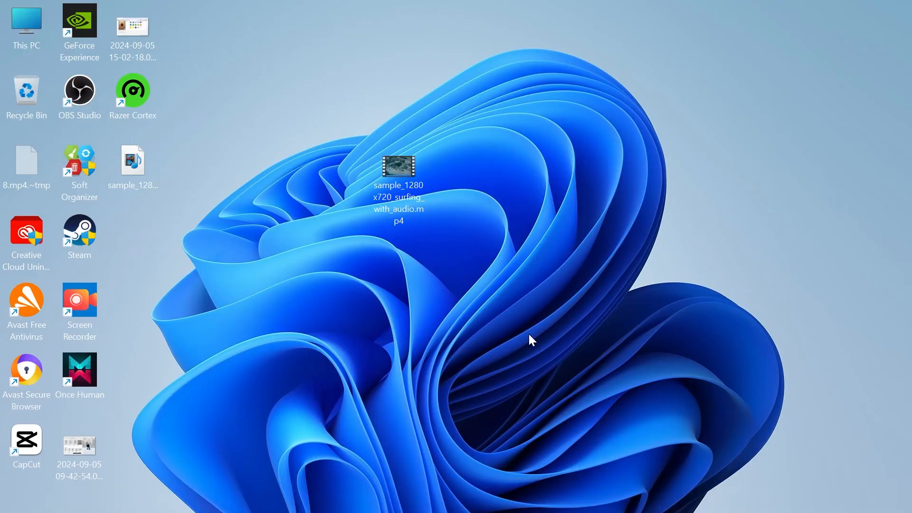